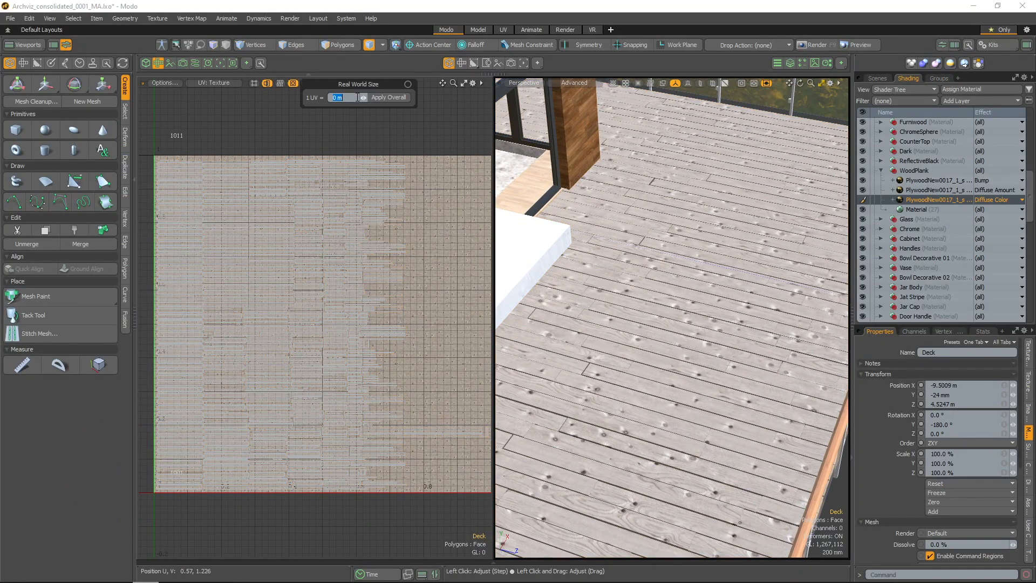
Load the Aliexpress_SnakeSkin_Bag.lxo handbag scene in place of the wood deck.
click(389, 98)
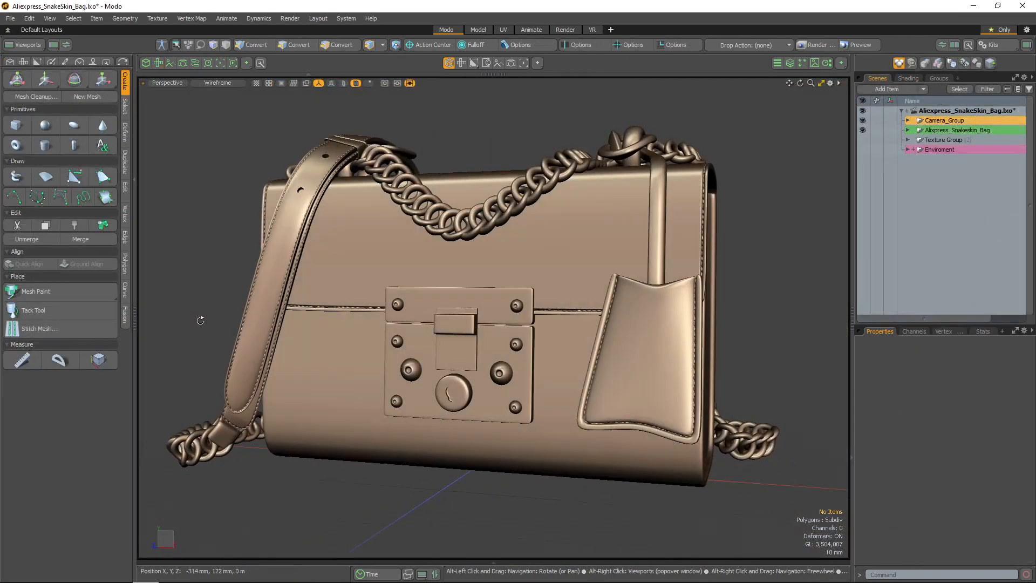
Apply a real world size of 100 mm per UV to all the handbag's UVs via Apply Overall.
click(98, 359)
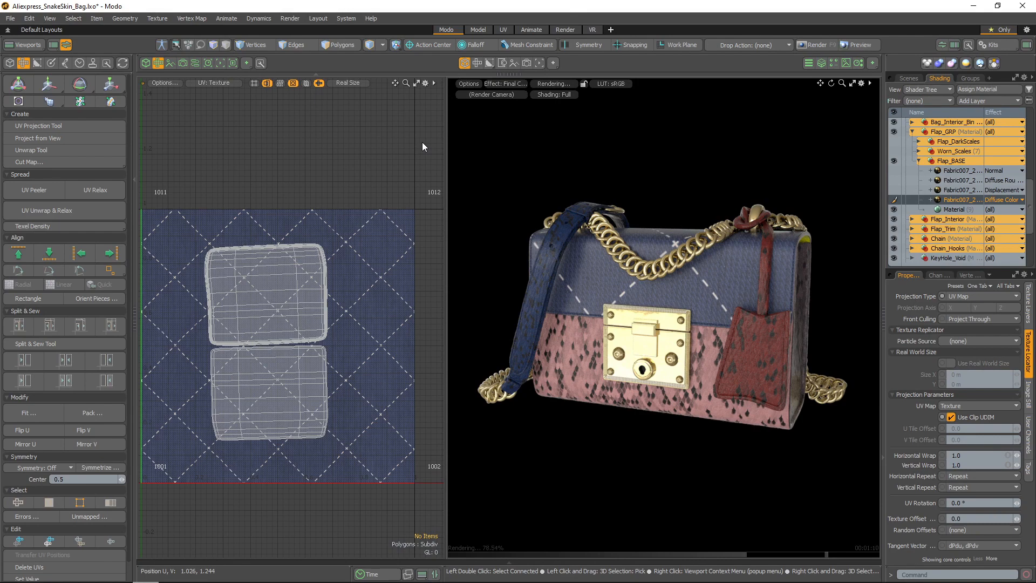
click(347, 83)
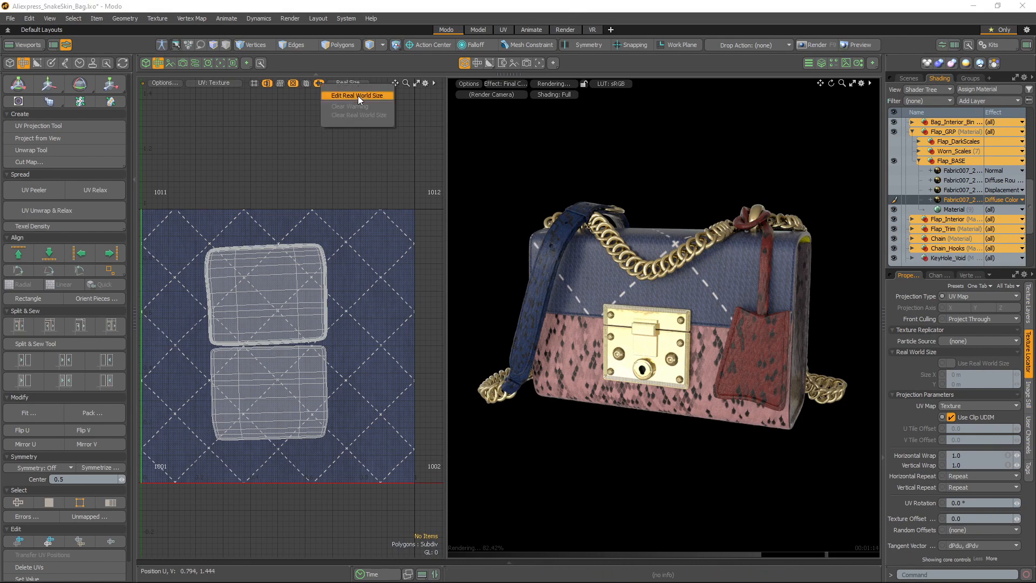
click(357, 95)
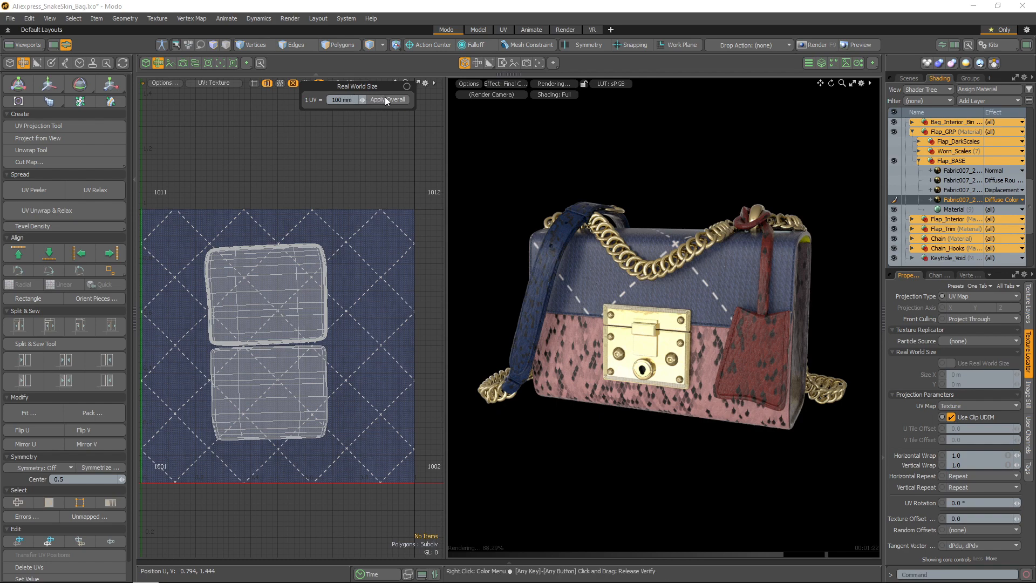
click(396, 100)
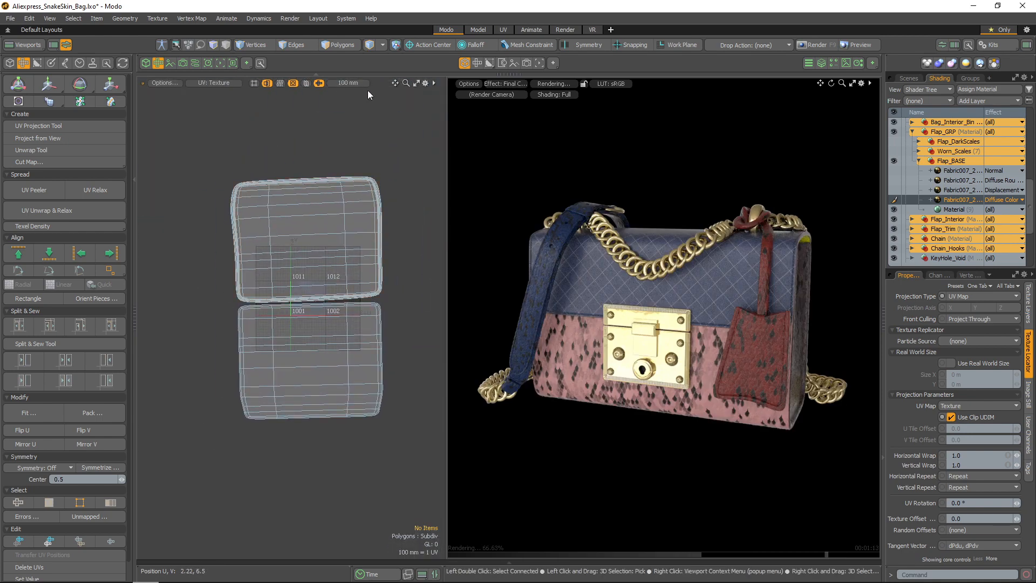
Apply 500 mm per UV to the handbag and switch to Polygons selection mode.
click(63, 225)
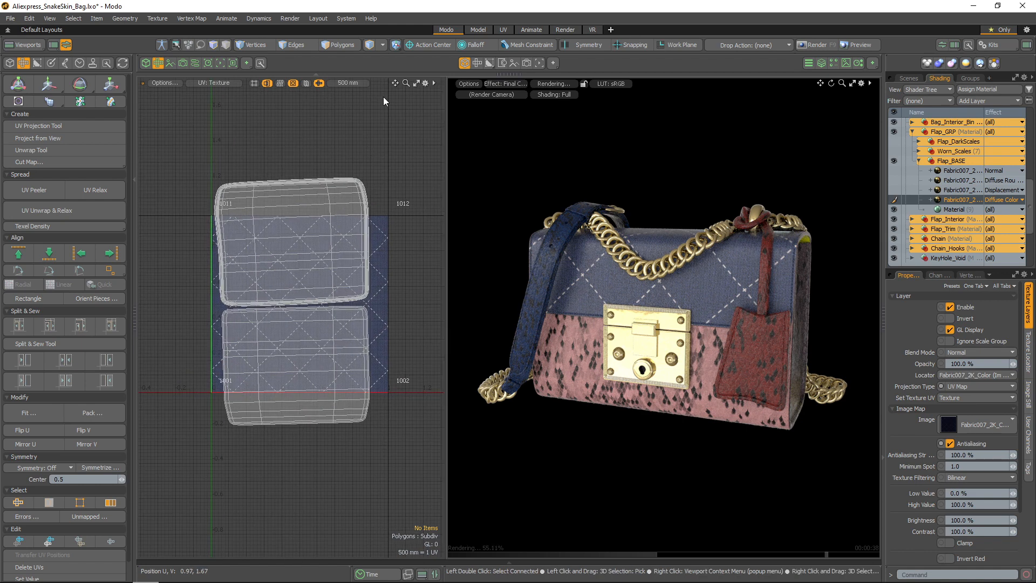
click(339, 44)
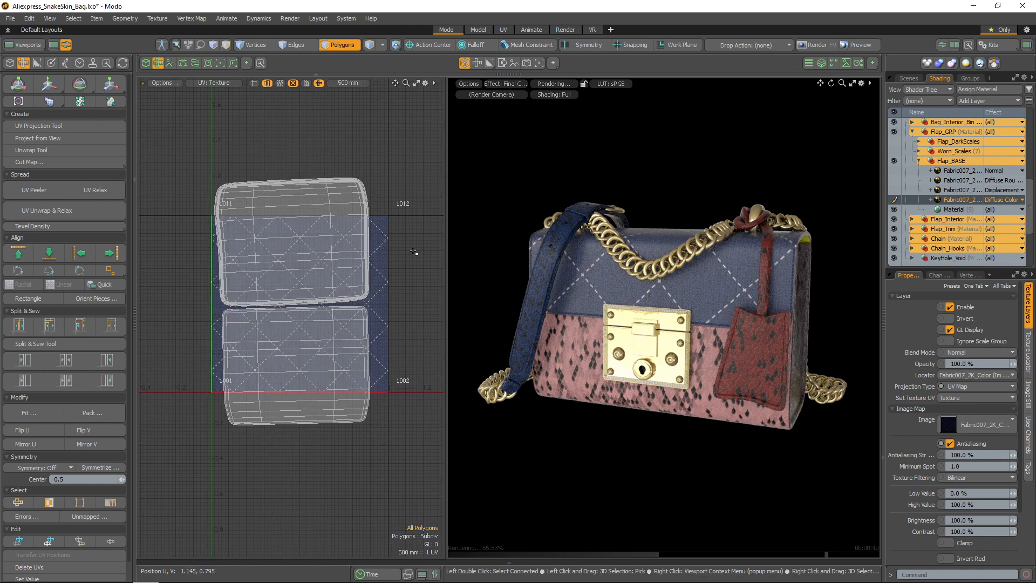
Clear the top flap island's real world size and enter 25 m per UV for the wood deck.
double_click(354, 227)
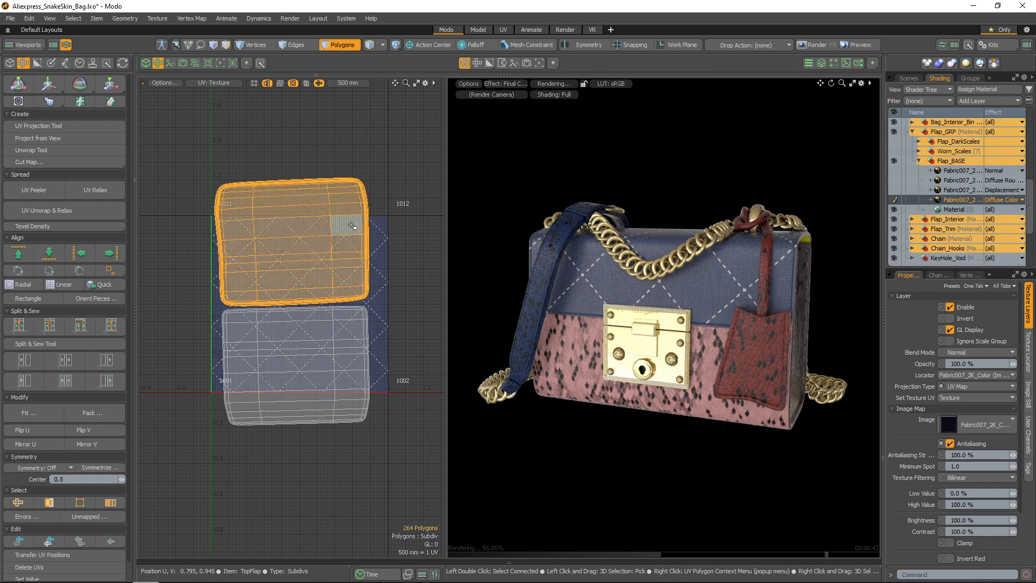
click(48, 84)
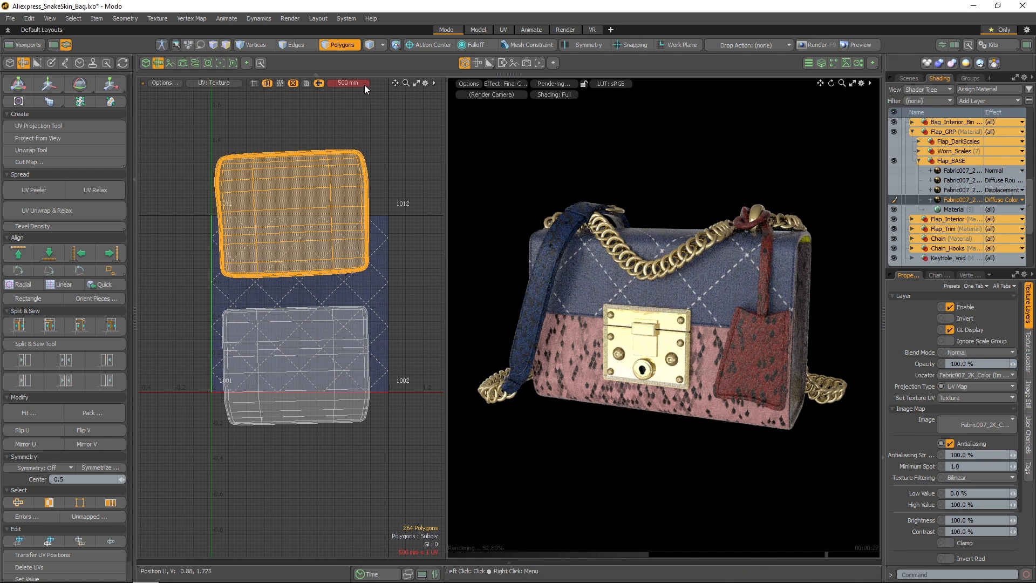
click(349, 83)
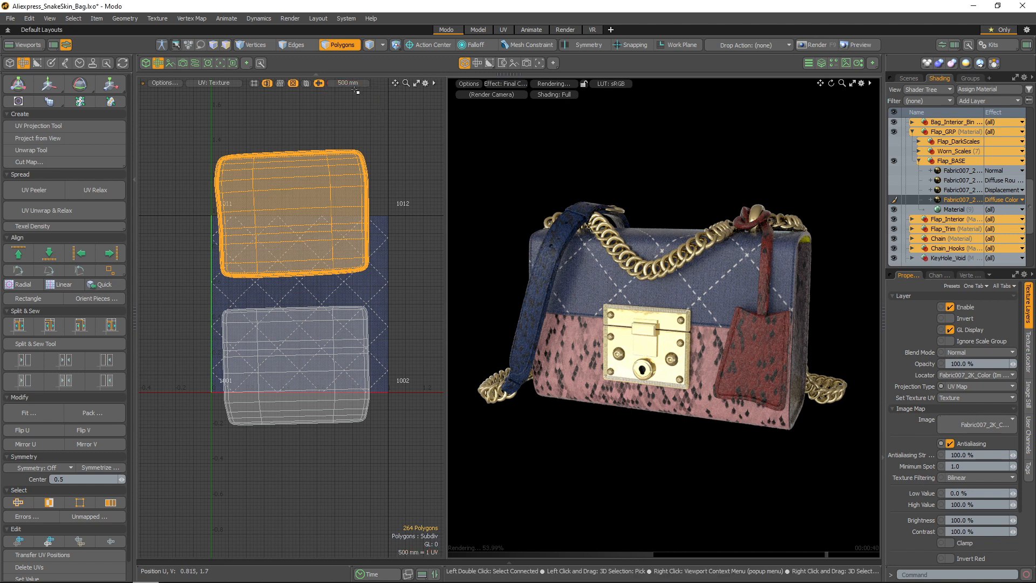
click(320, 83)
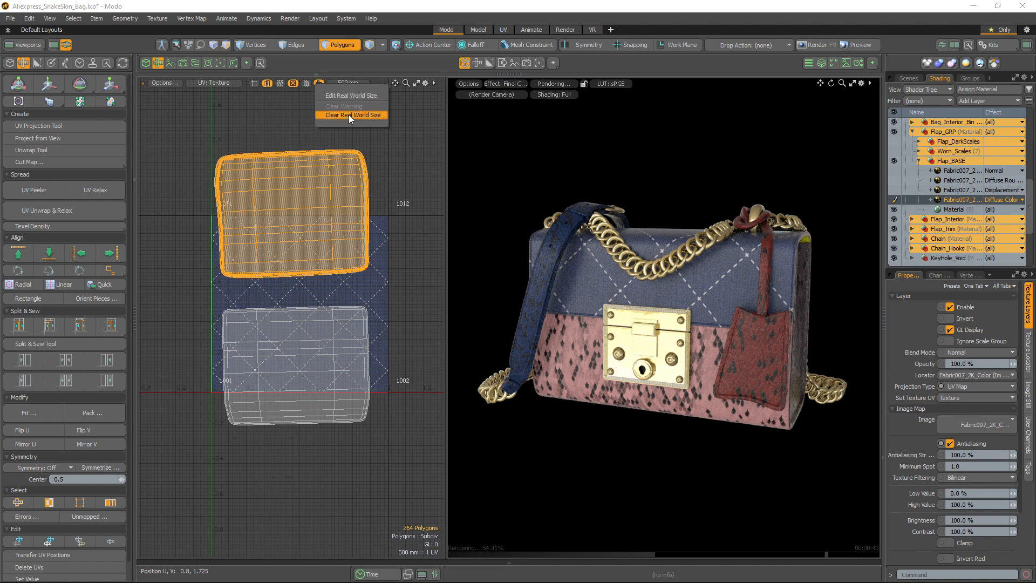
click(353, 115)
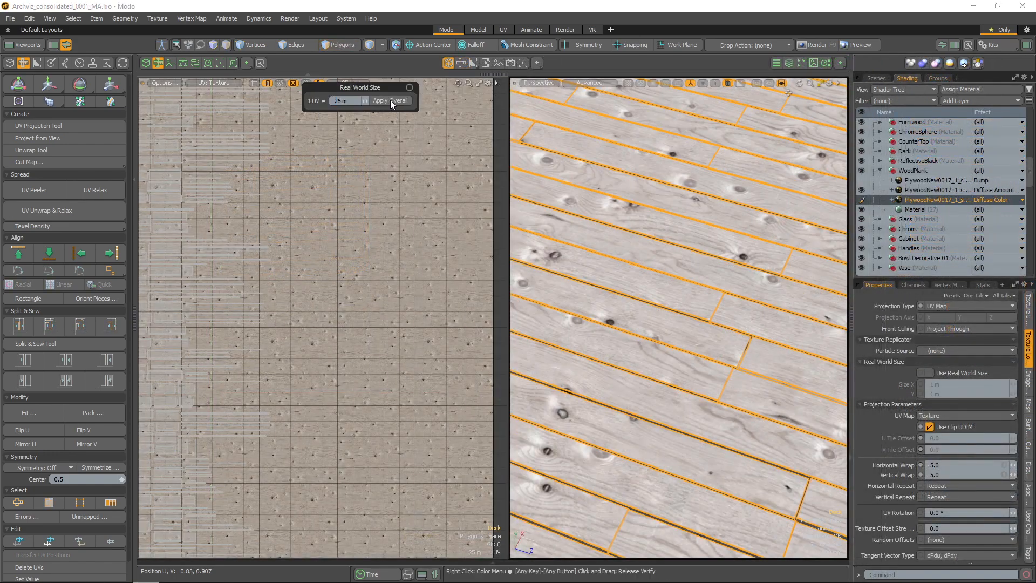
Apply 25 m per UV to the deck with Apply Overall and load the Jordan Mars shoe scene.
click(390, 100)
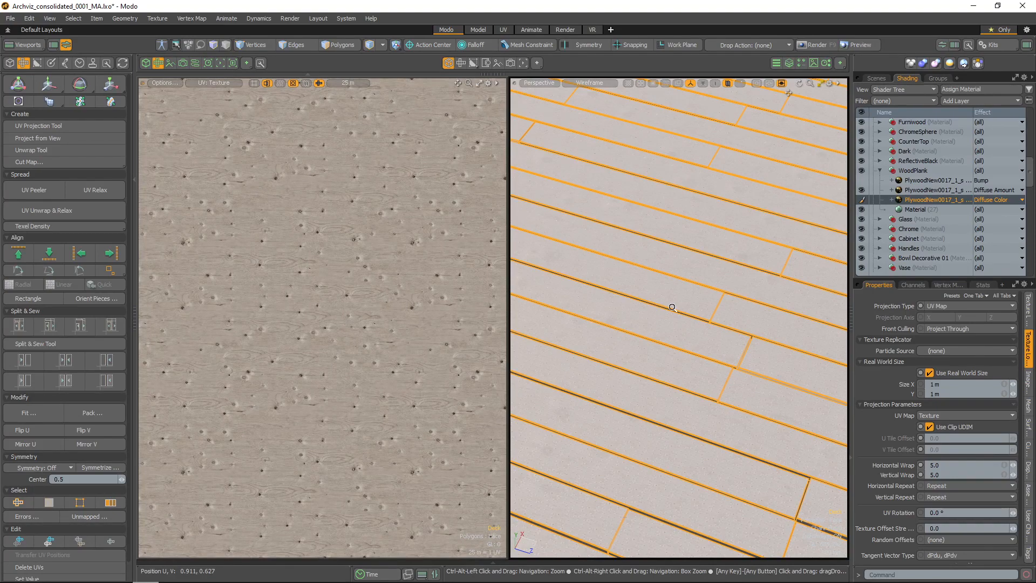
click(929, 373)
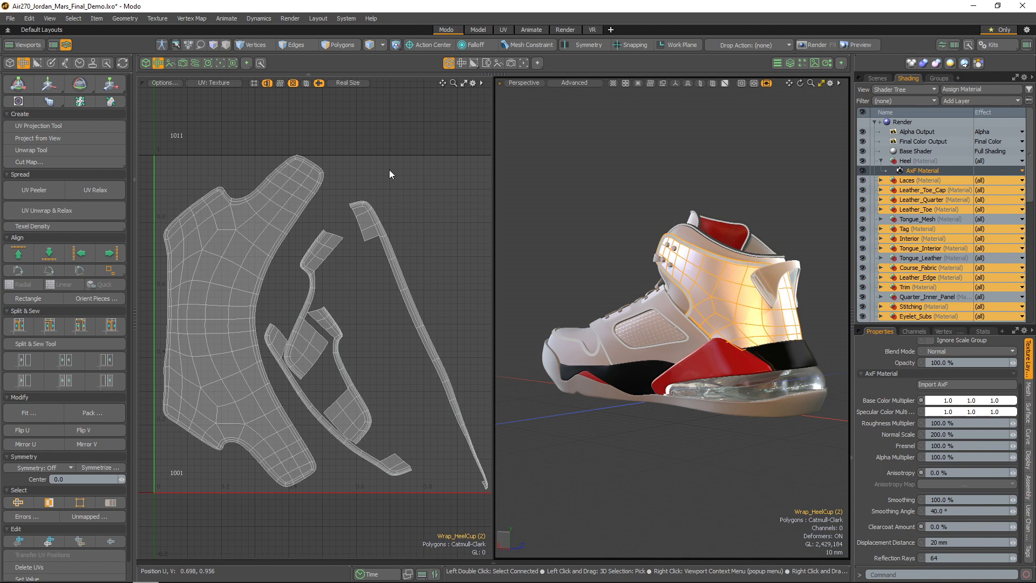
Apply 250 mm per UV to the sneaker's UVs and load PackUVsKeepIslandSize.lxo.
click(347, 83)
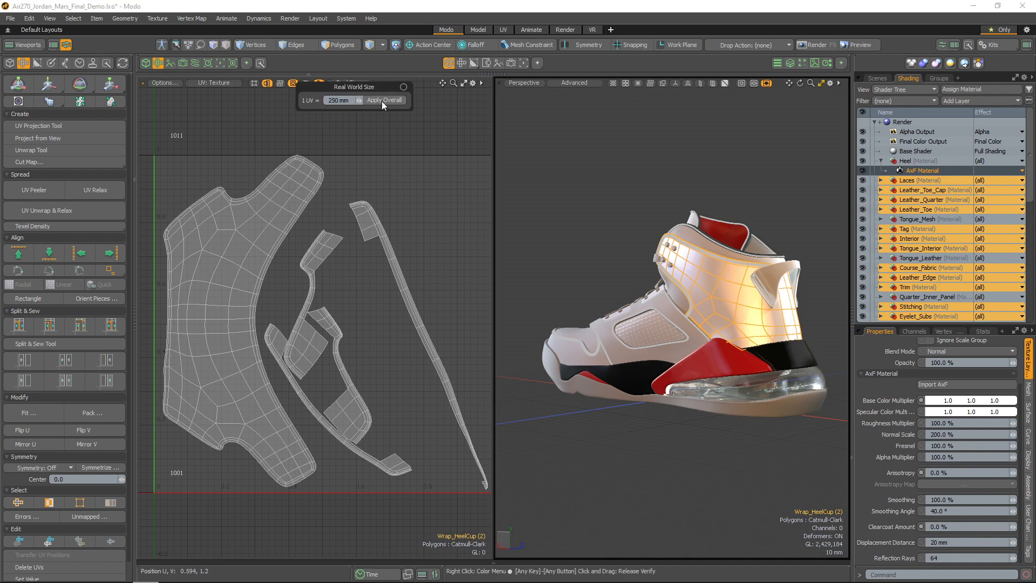
click(386, 100)
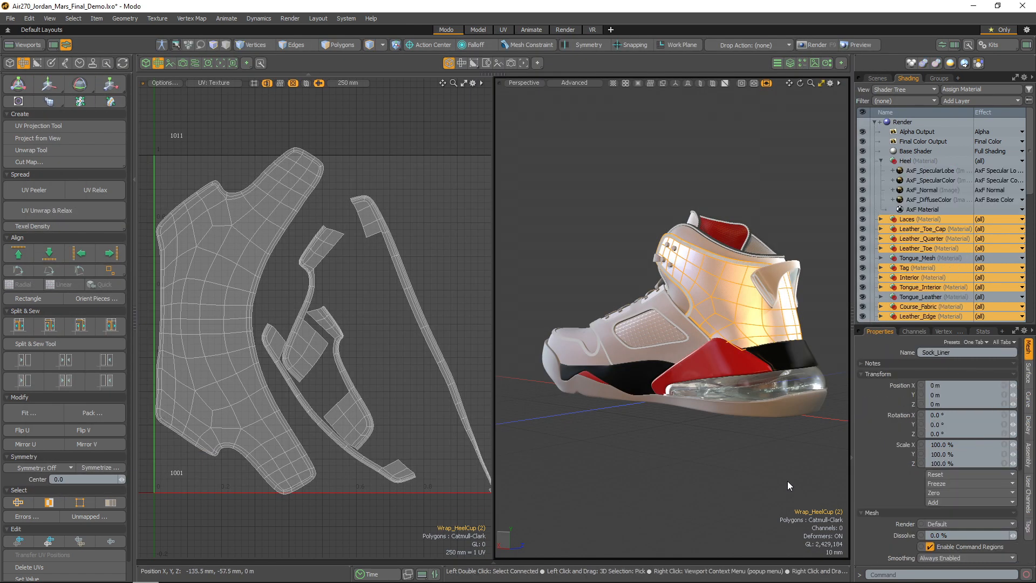
click(932, 199)
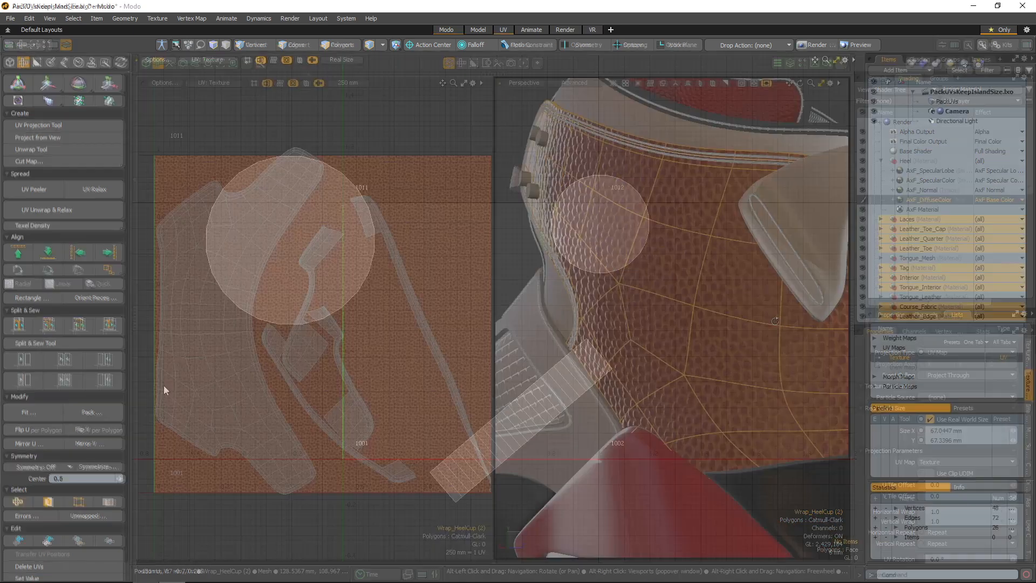
Pack the strip and circles with Keep Size on, undo, then repack with Keep Size off to fill the tile.
click(90, 411)
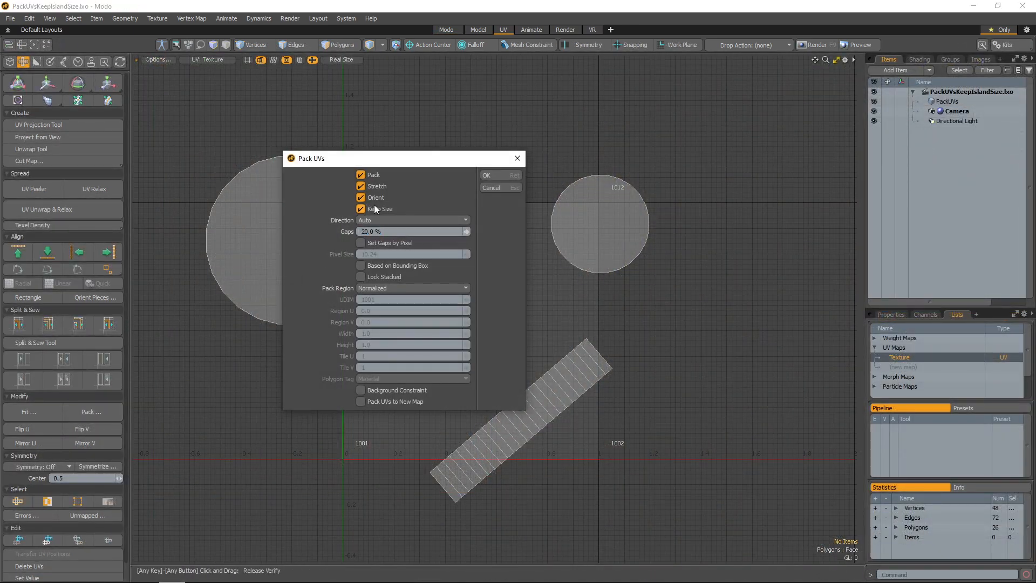
click(486, 174)
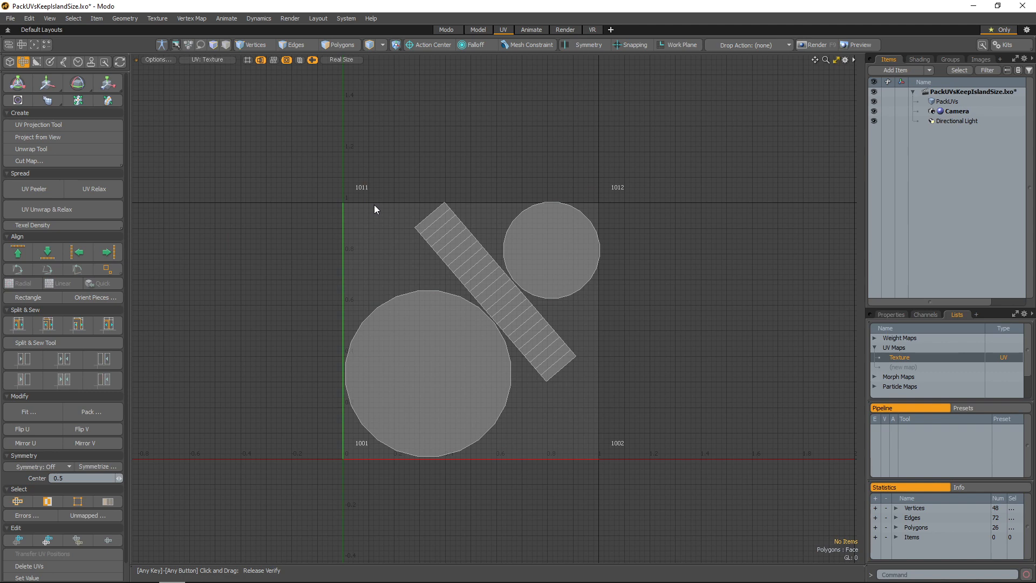
click(296, 44)
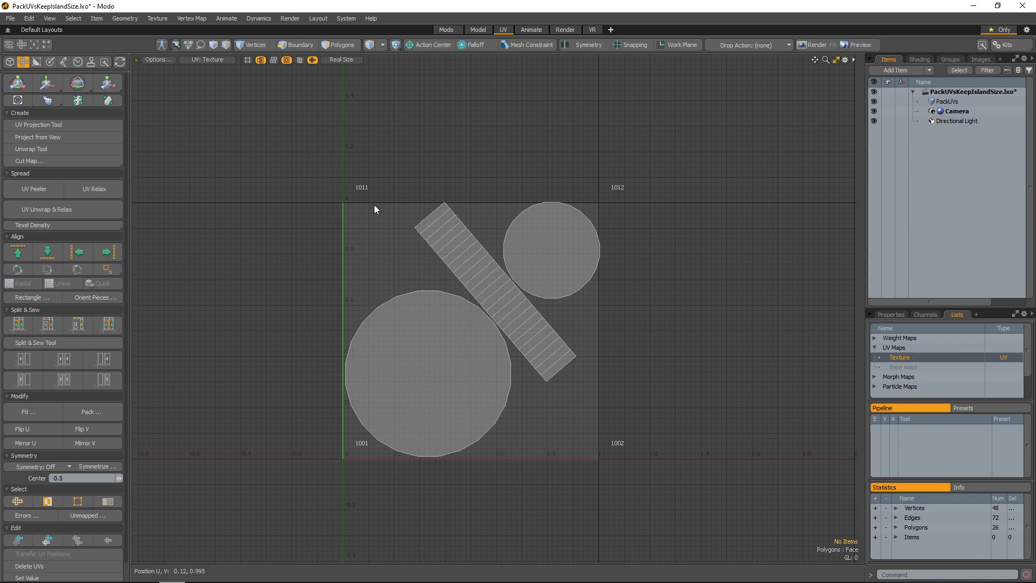
click(91, 411)
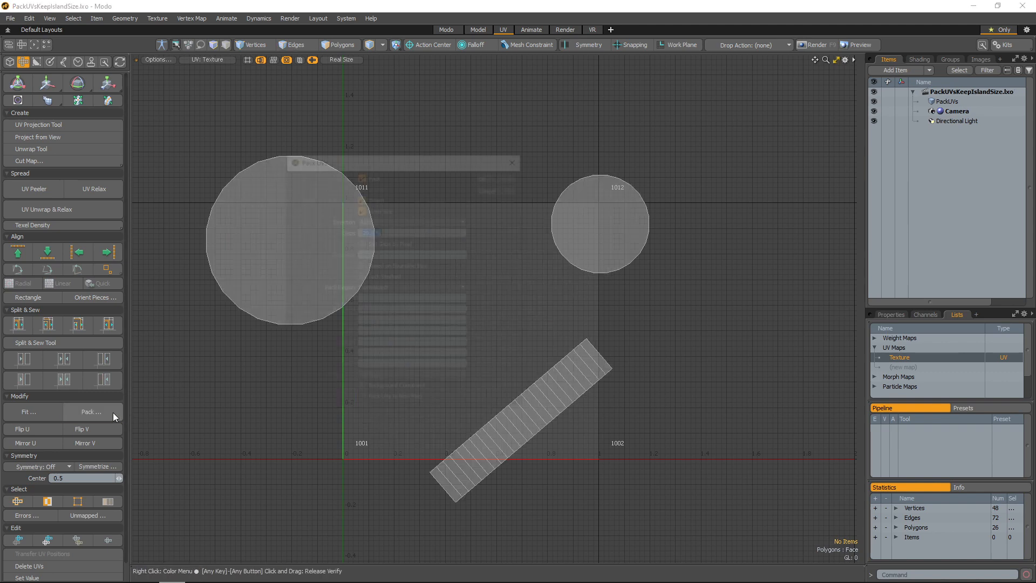
click(91, 412)
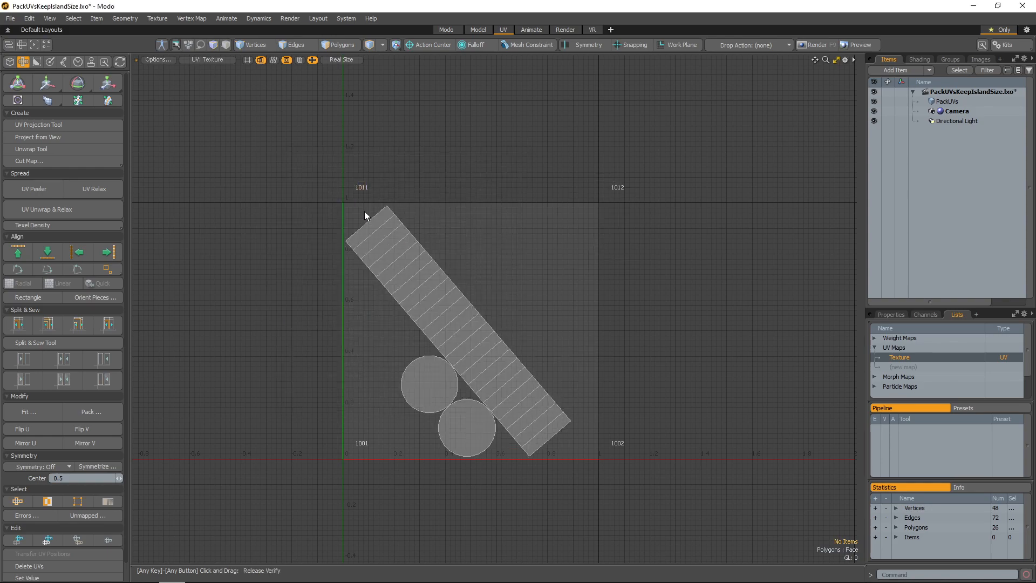